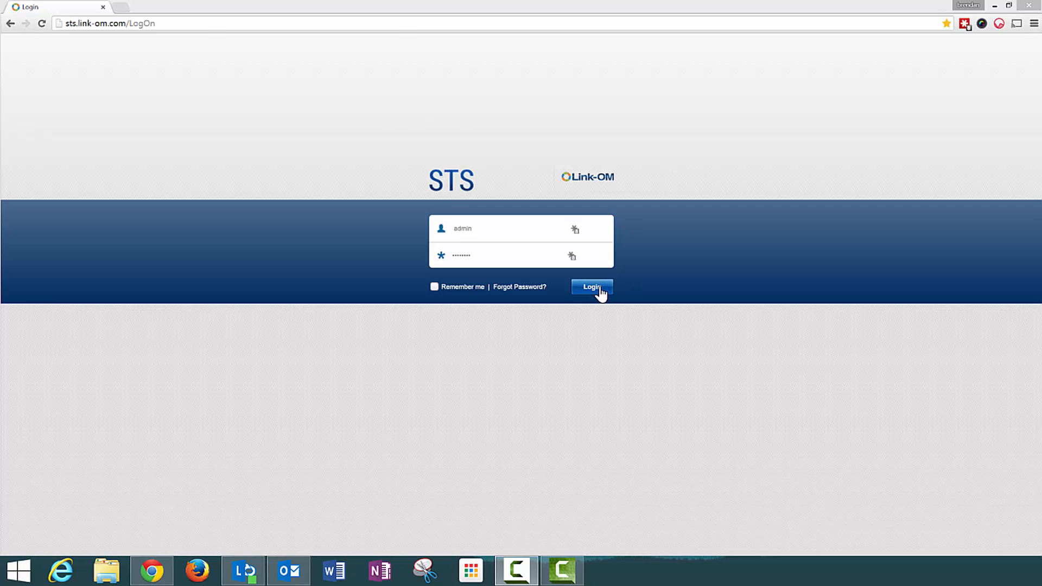
Step: Log in as the system administrator and land on the home dashboard
click(591, 286)
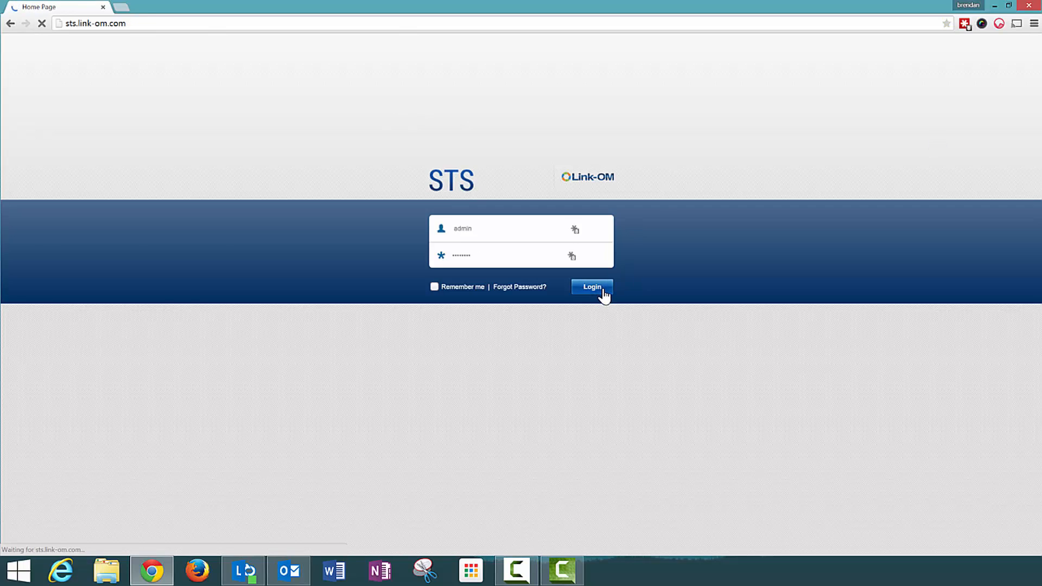
click(591, 286)
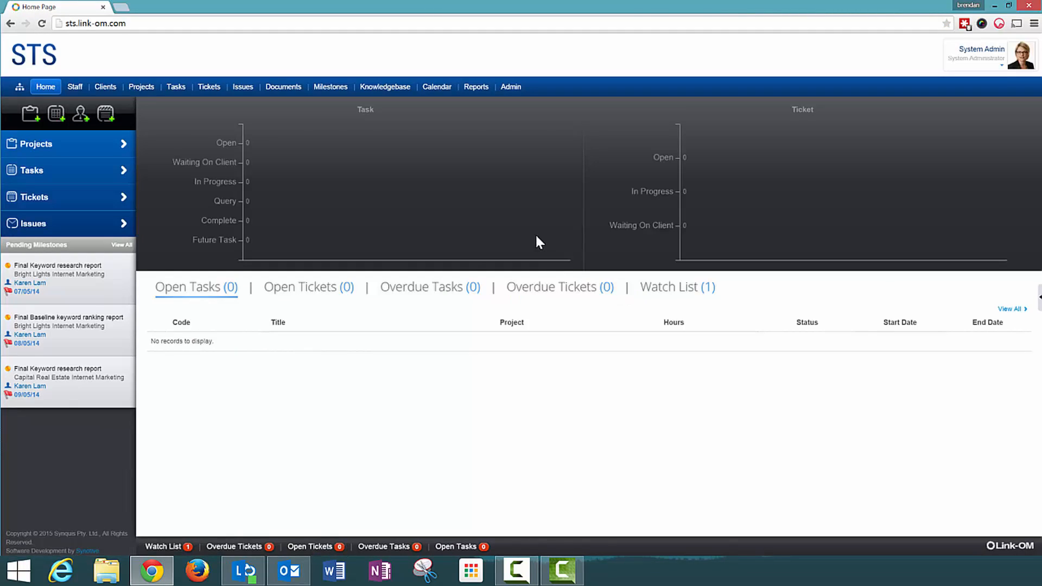
Step: Go to Manage Tasks and show the overdue tasks list
click(176, 87)
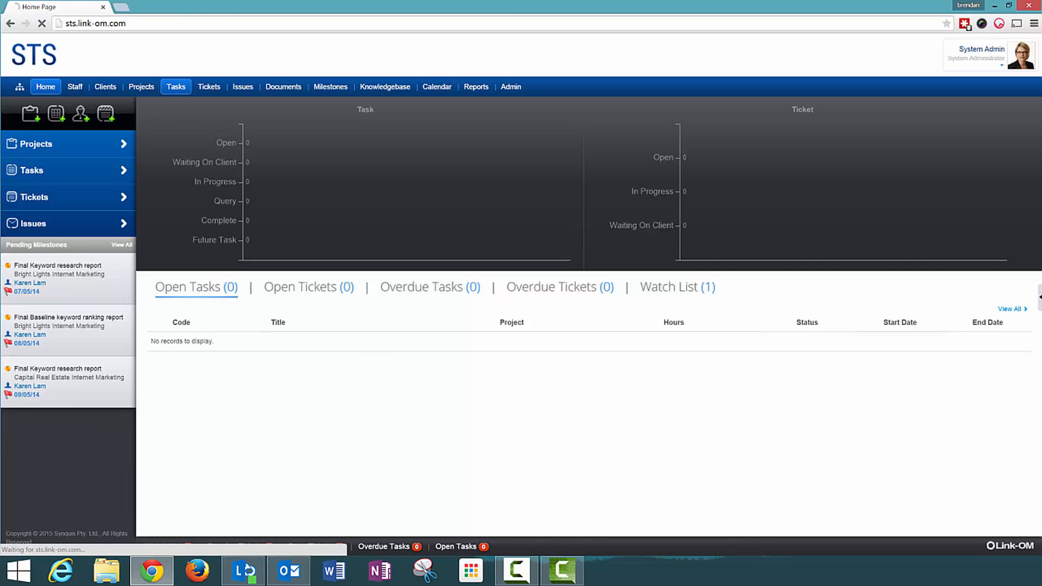
click(175, 87)
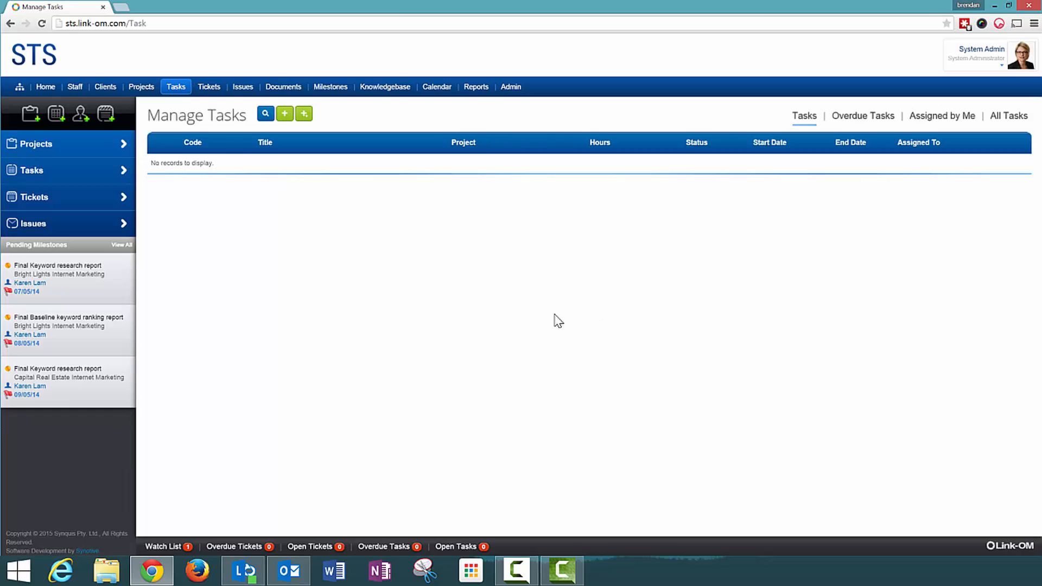
mouse_move(521, 146)
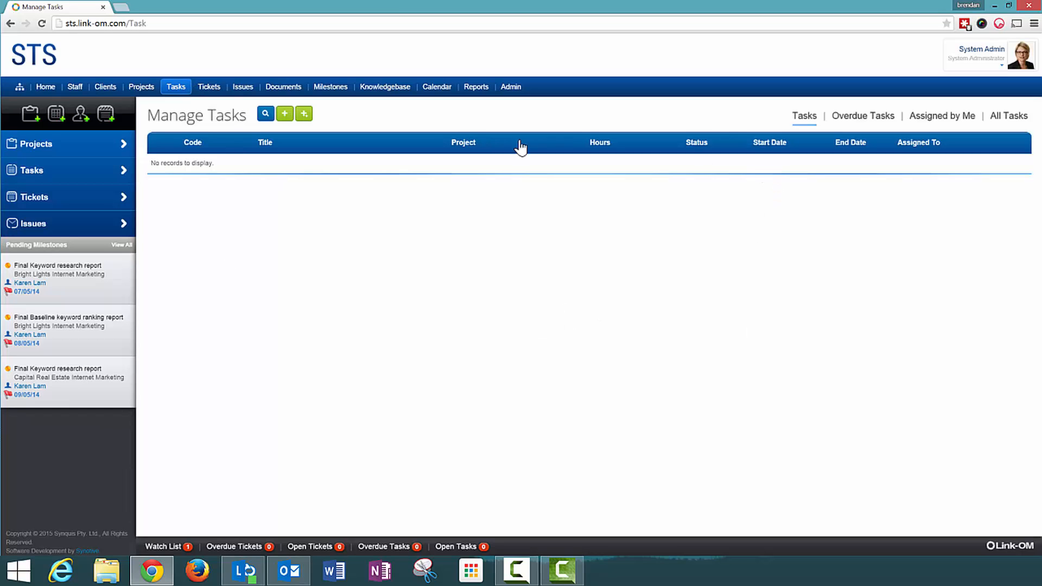
mouse_move(381, 294)
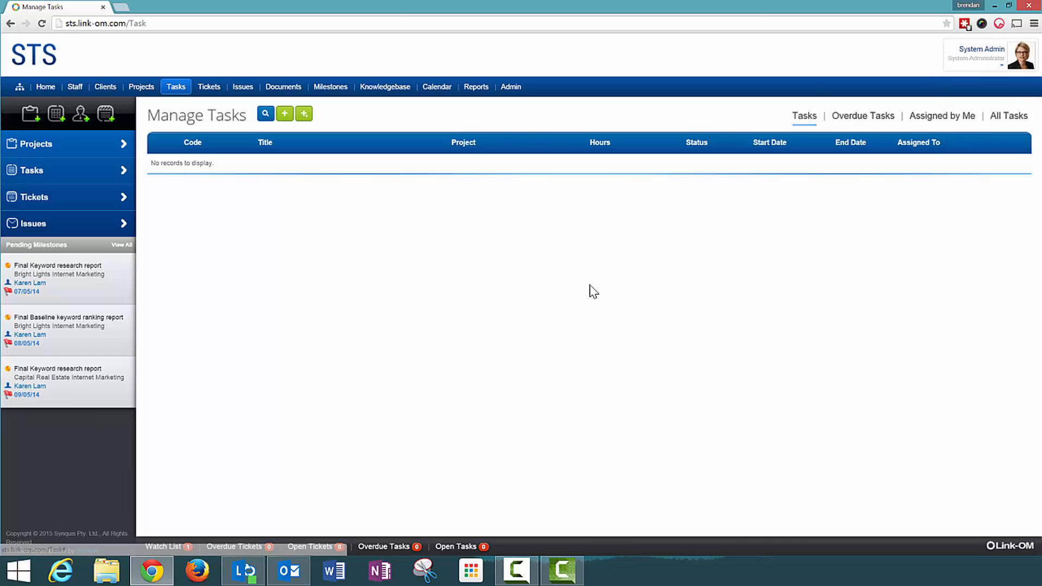
mouse_move(906, 99)
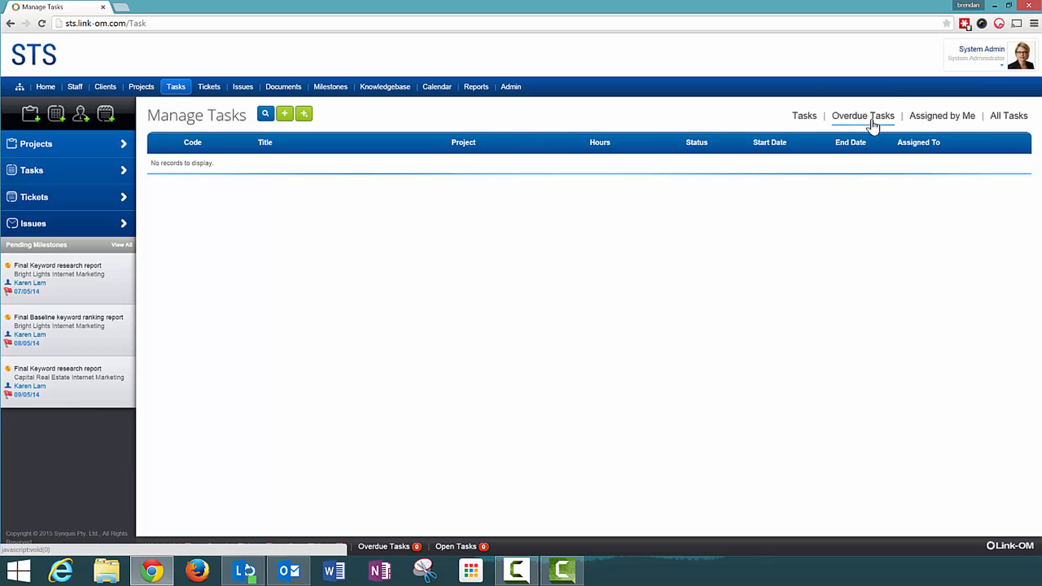
click(941, 116)
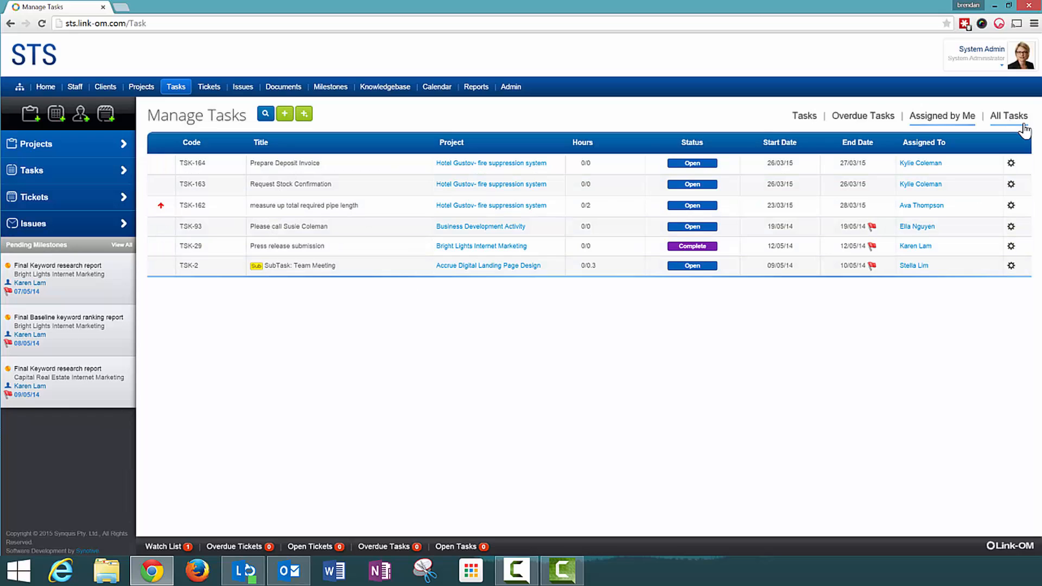
Step: List All Tasks with page size set to All, showing all 152 tasks at once
click(1009, 116)
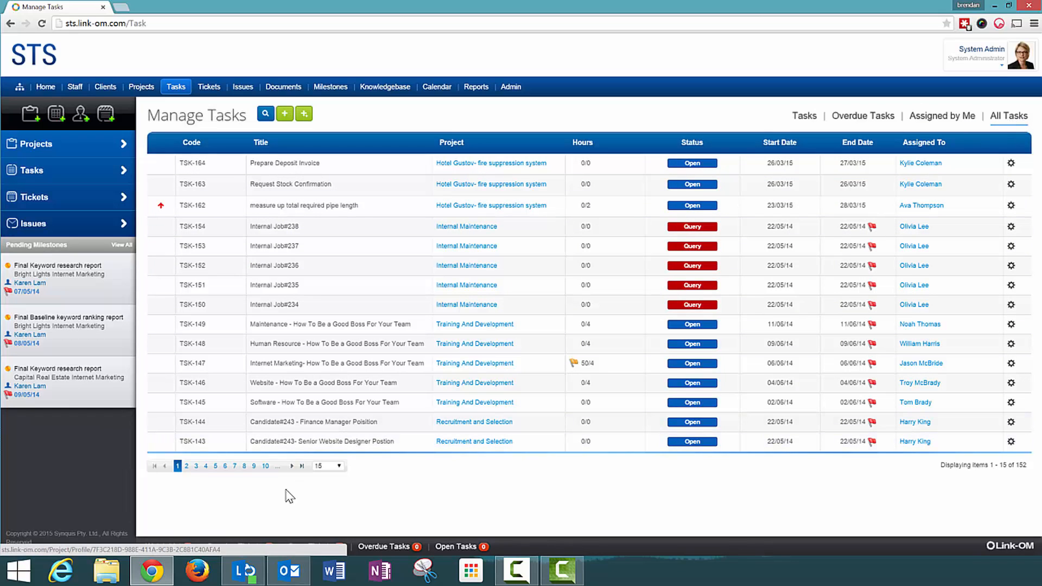
click(324, 466)
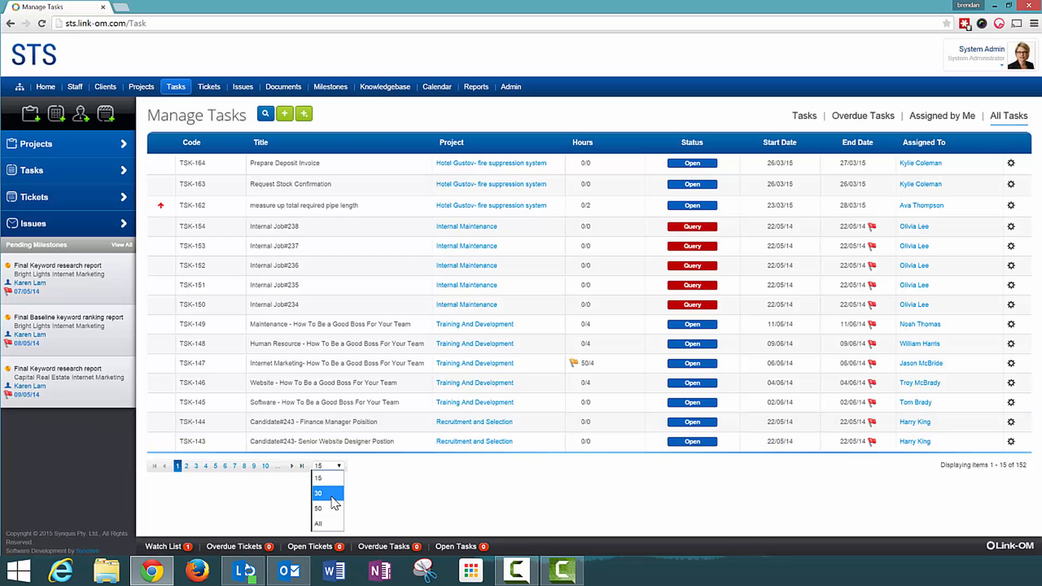
click(318, 524)
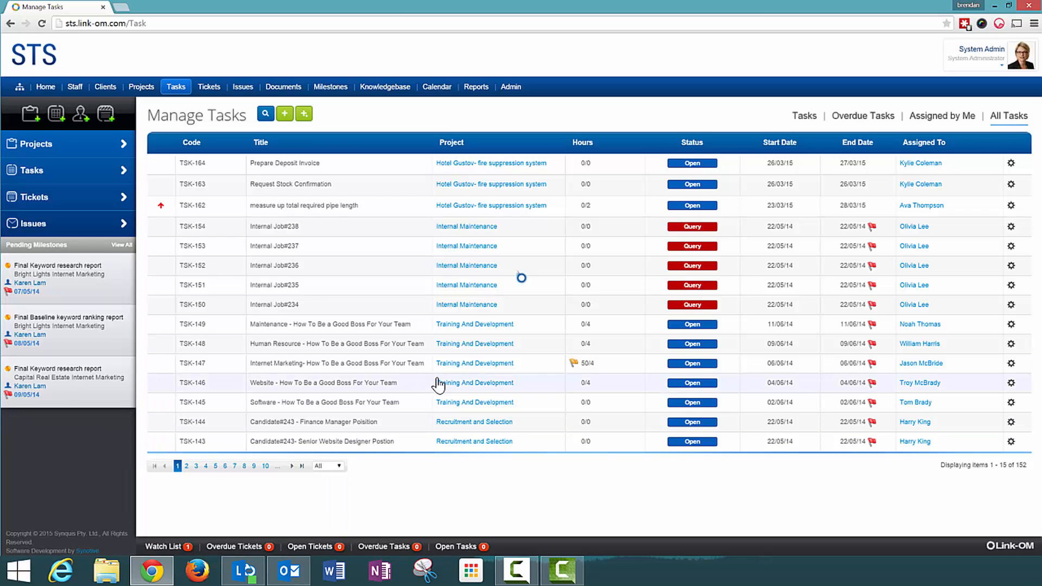
scroll(down, 3)
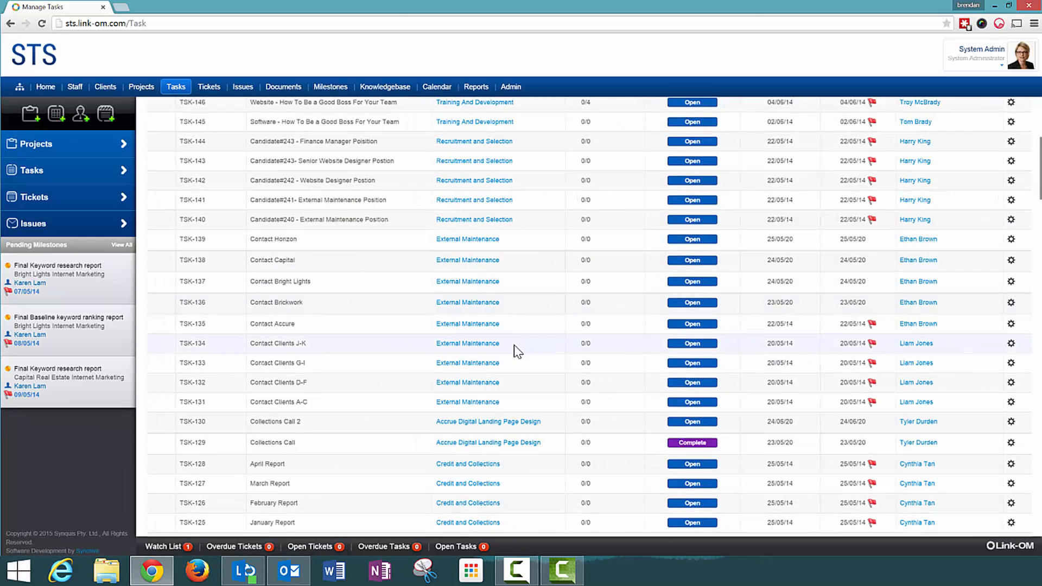
scroll(up, 3)
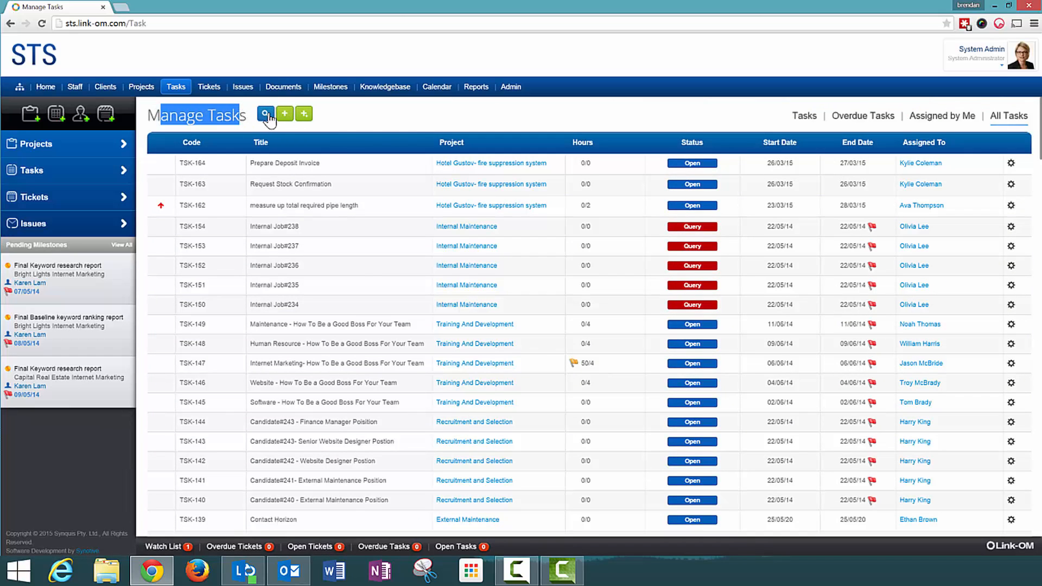
Step: Review the bulk task entry form and its Assigned To choices, then cancel it unsaved
click(265, 114)
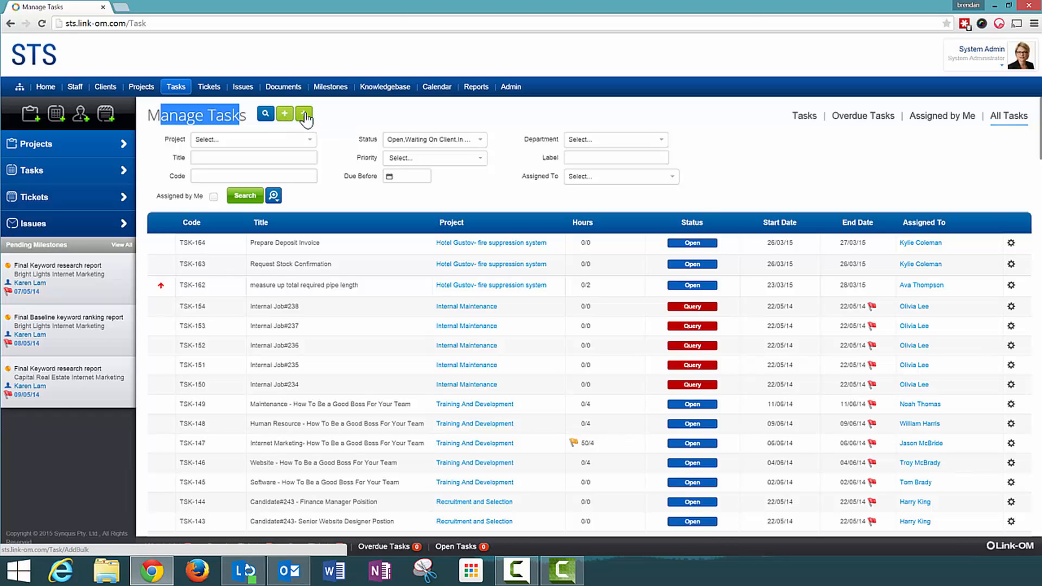
click(304, 114)
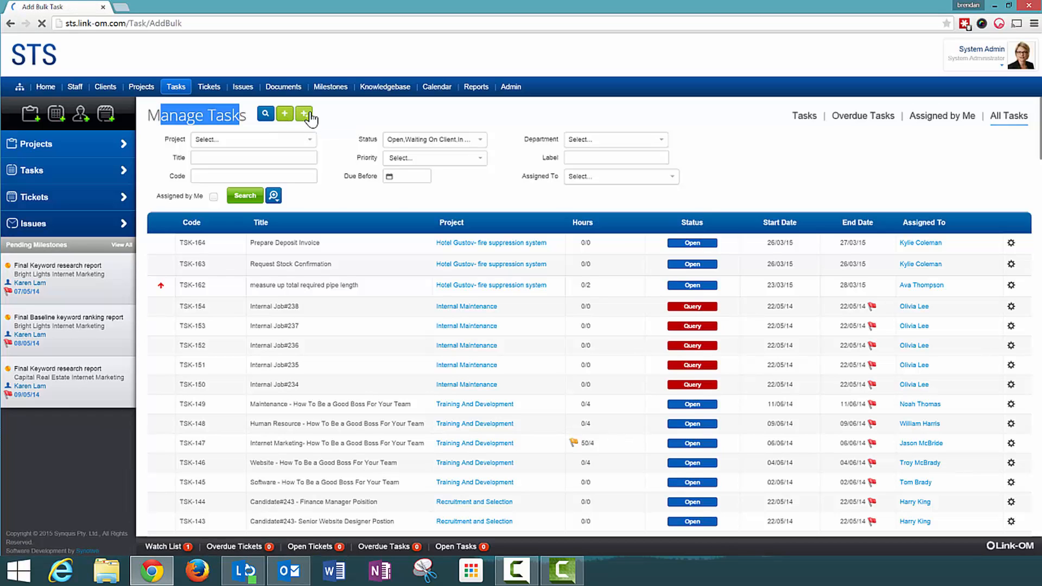
click(304, 114)
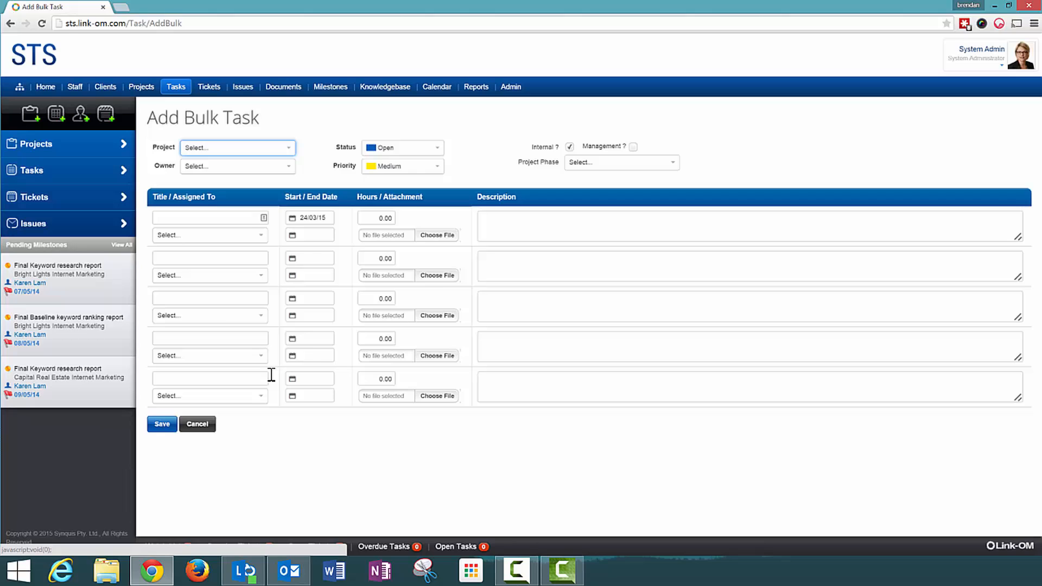
mouse_move(418, 267)
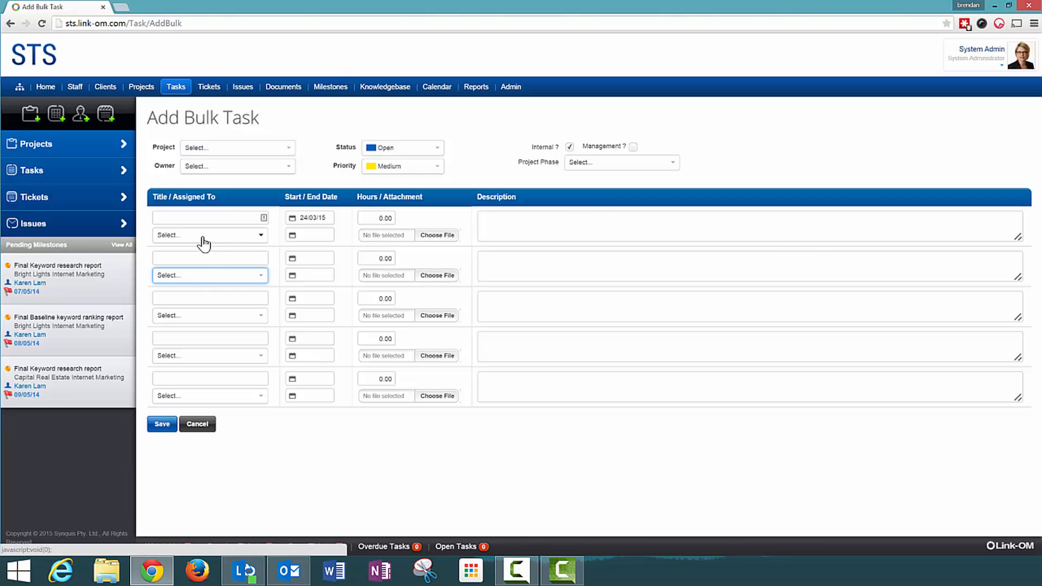
click(206, 234)
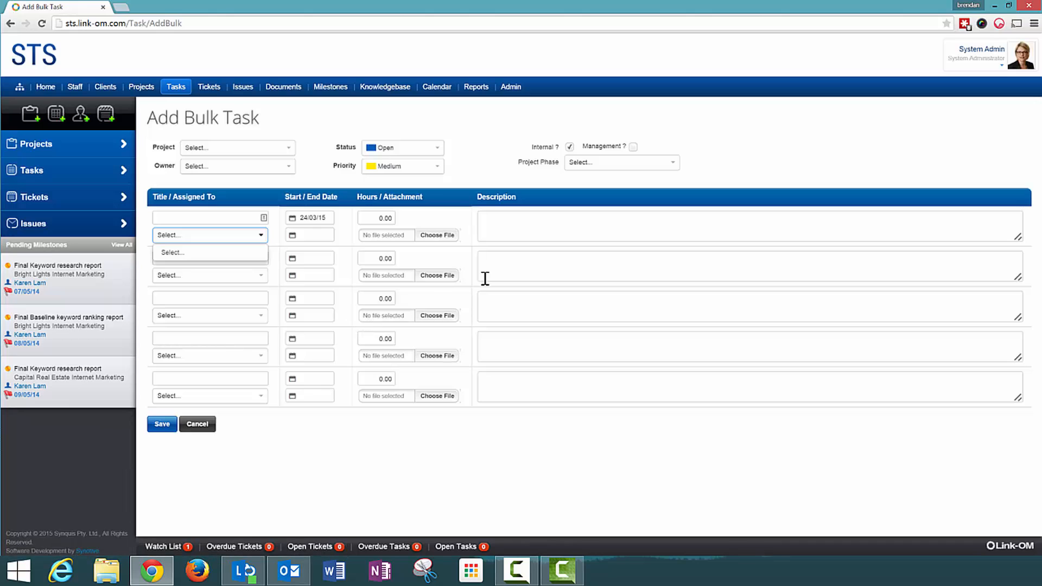
mouse_move(207, 430)
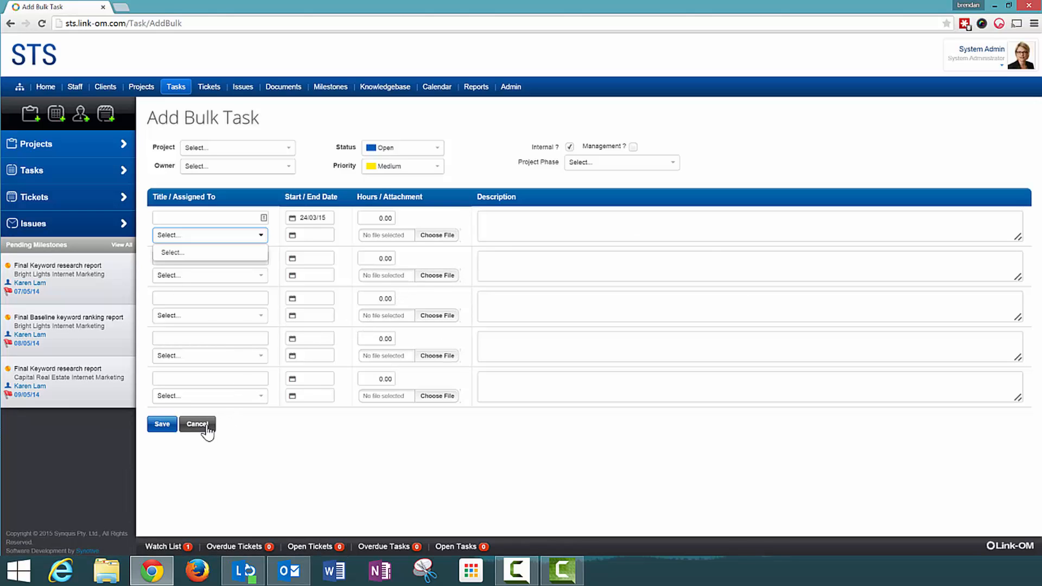
click(198, 427)
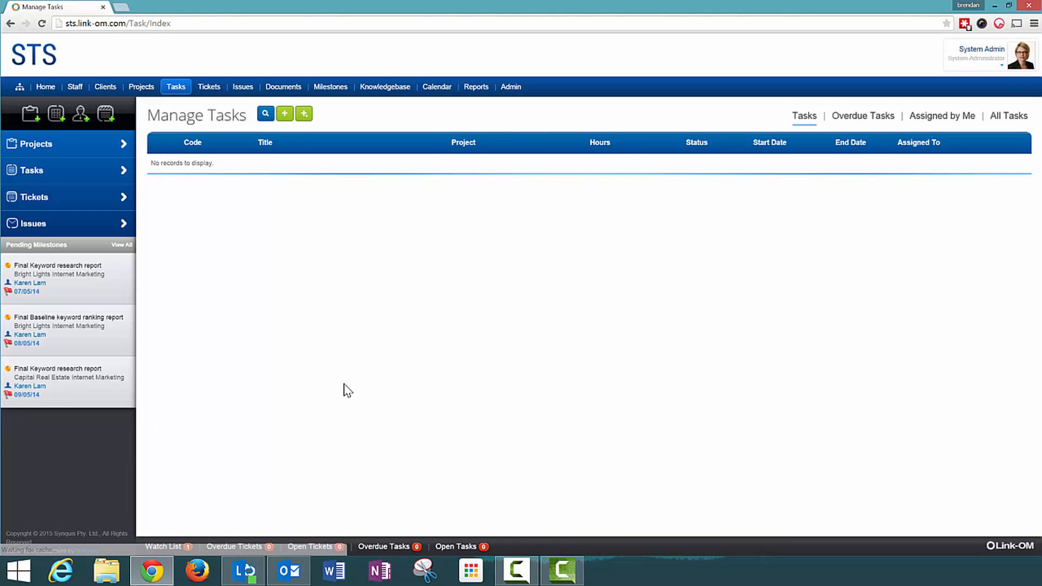
click(284, 114)
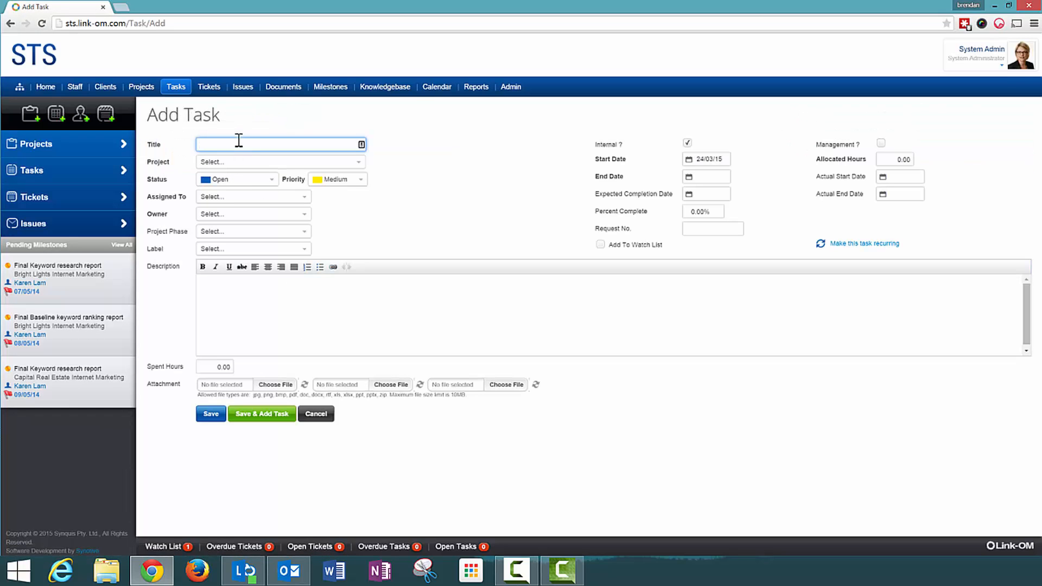
text(Send Invoice)
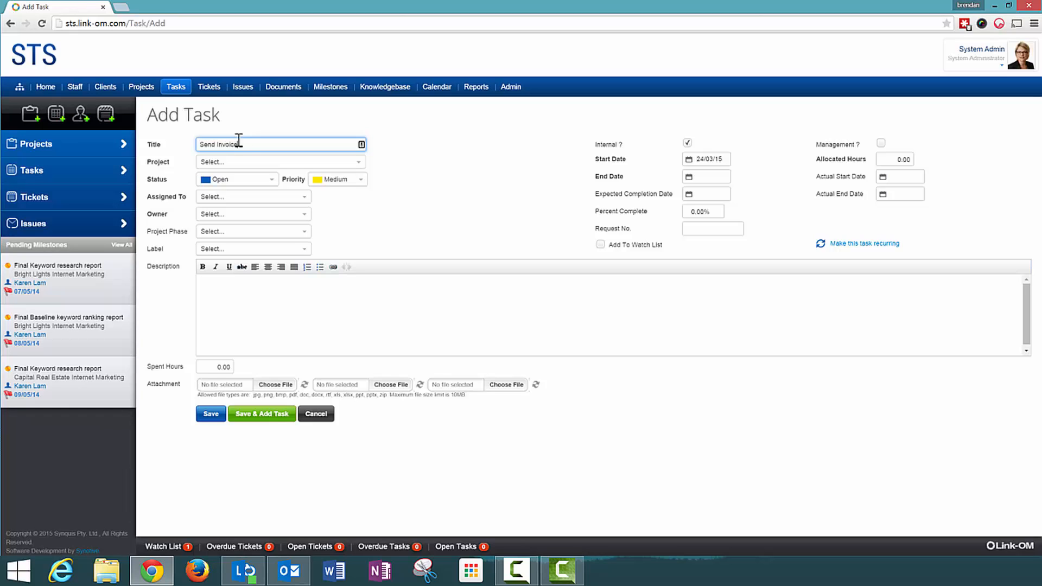
click(279, 162)
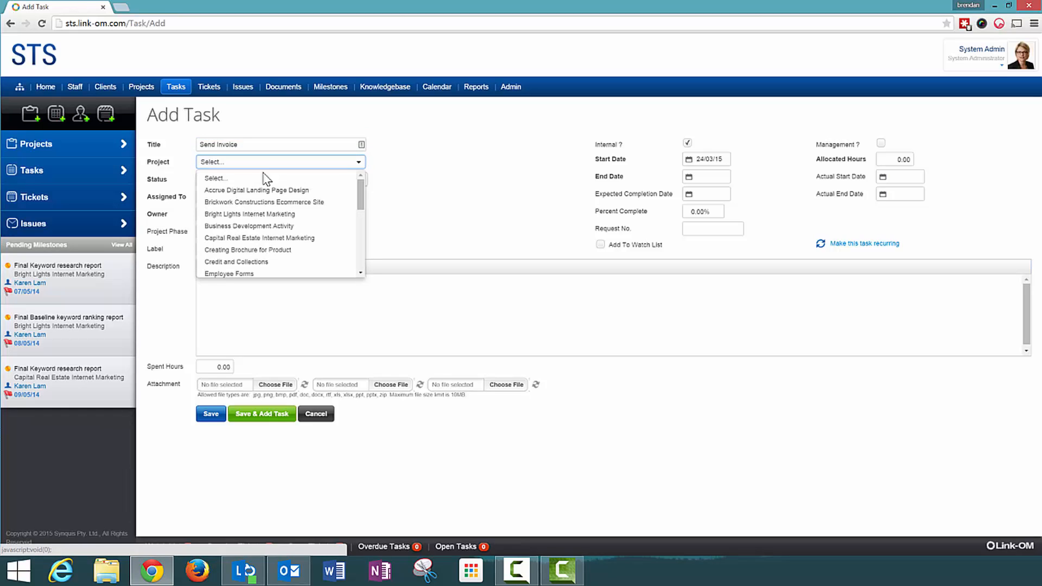
scroll(down, 3)
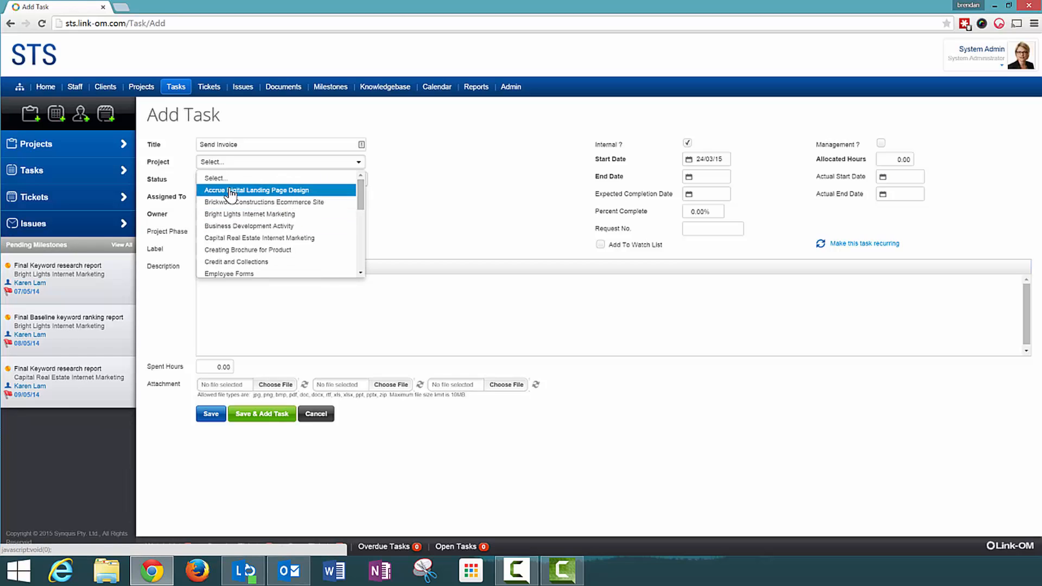
click(258, 190)
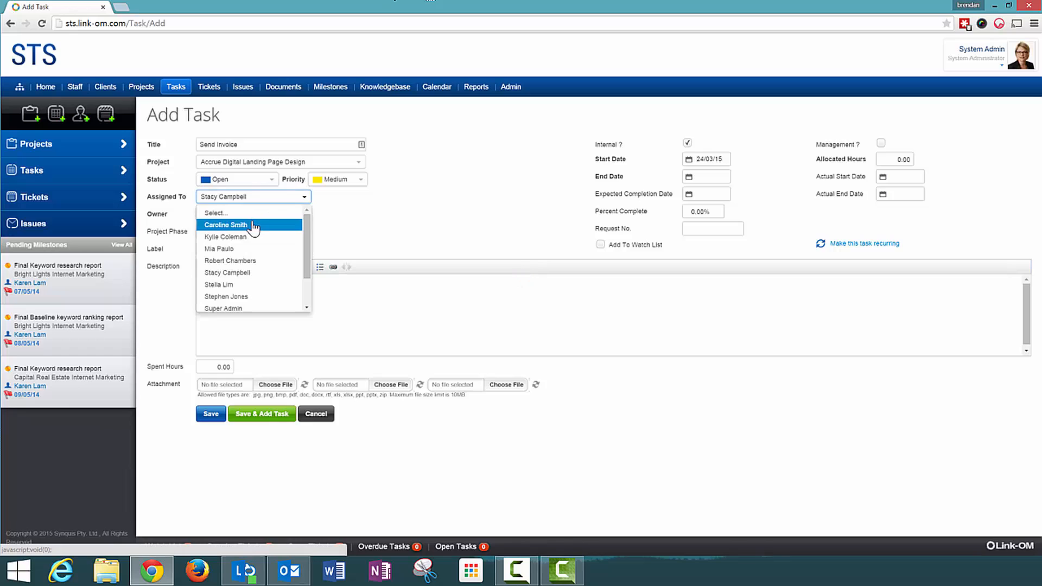
click(225, 225)
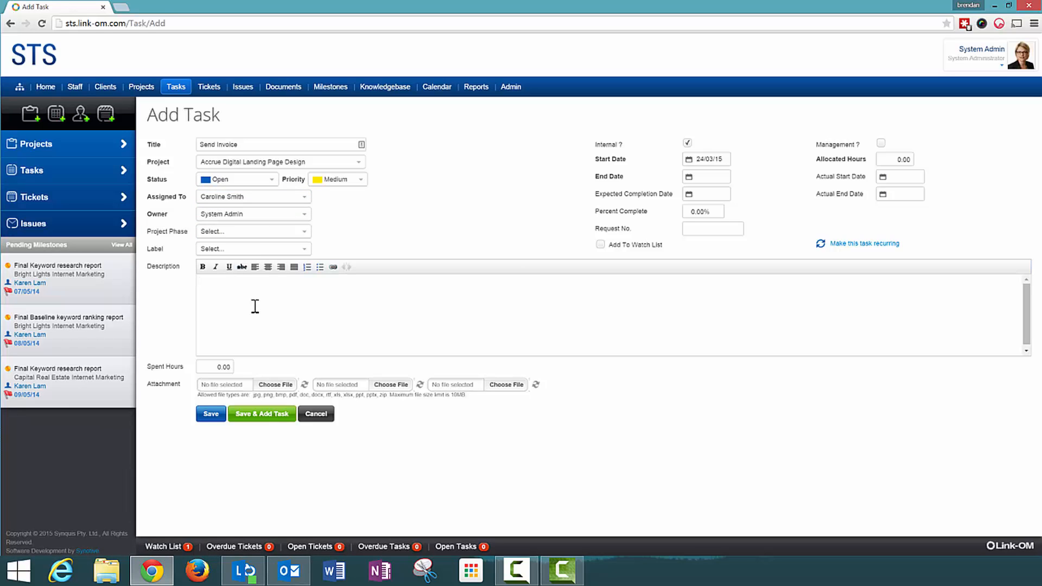
Step: Describe the task as 'Hi Caroline ... please' send the invoice, end date 24/03/15, allocated hours 0.50
text(Hi Caroline,)
text(Please send the invoice today for)
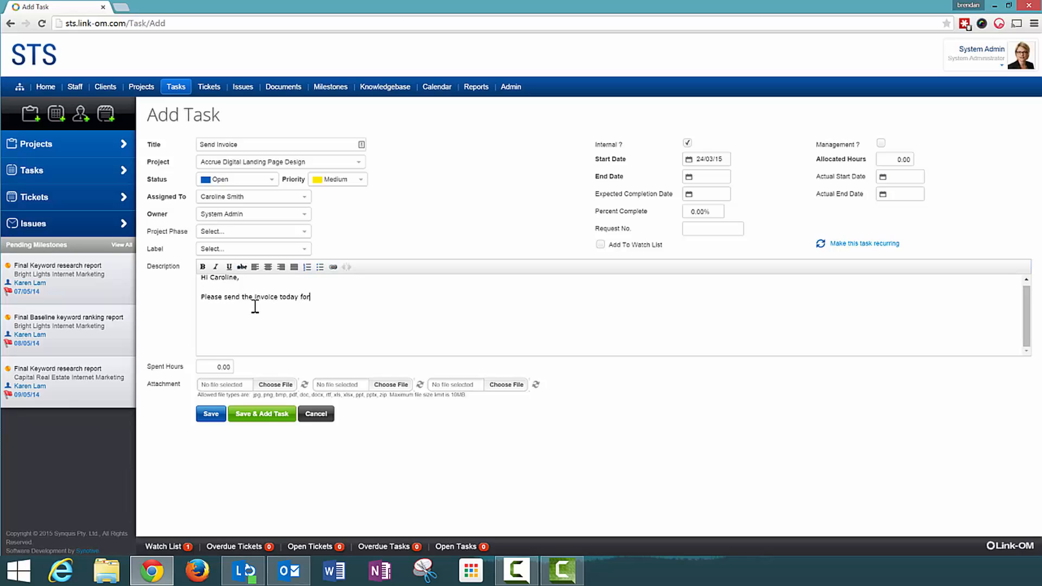
text(this project polease.)
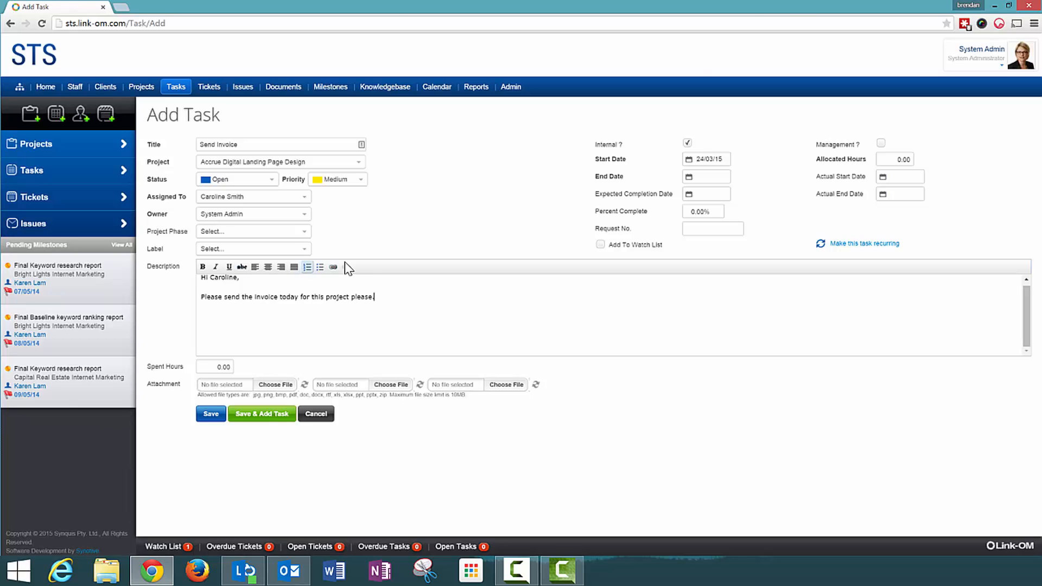
click(705, 176)
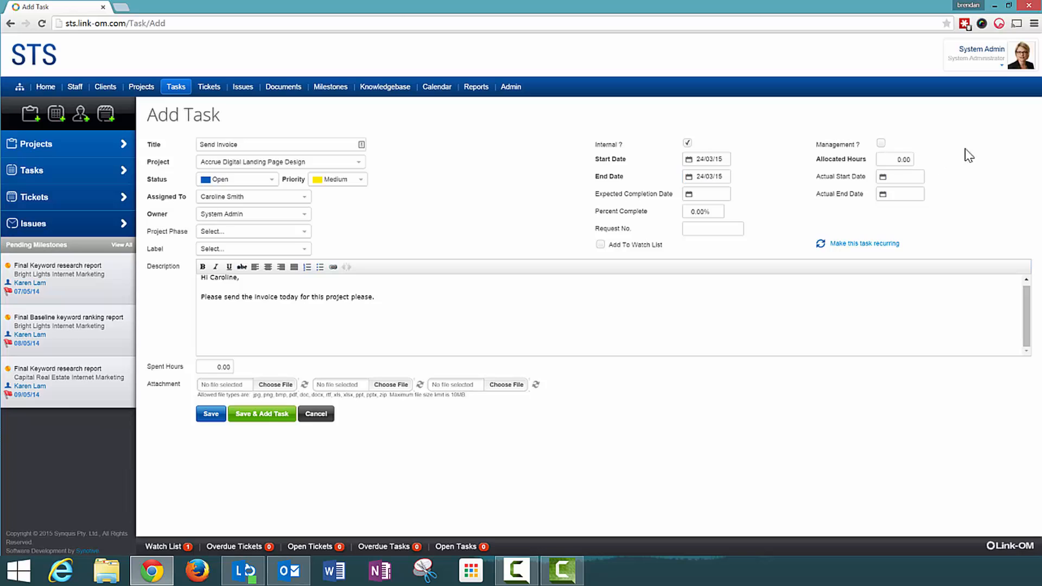
click(895, 159)
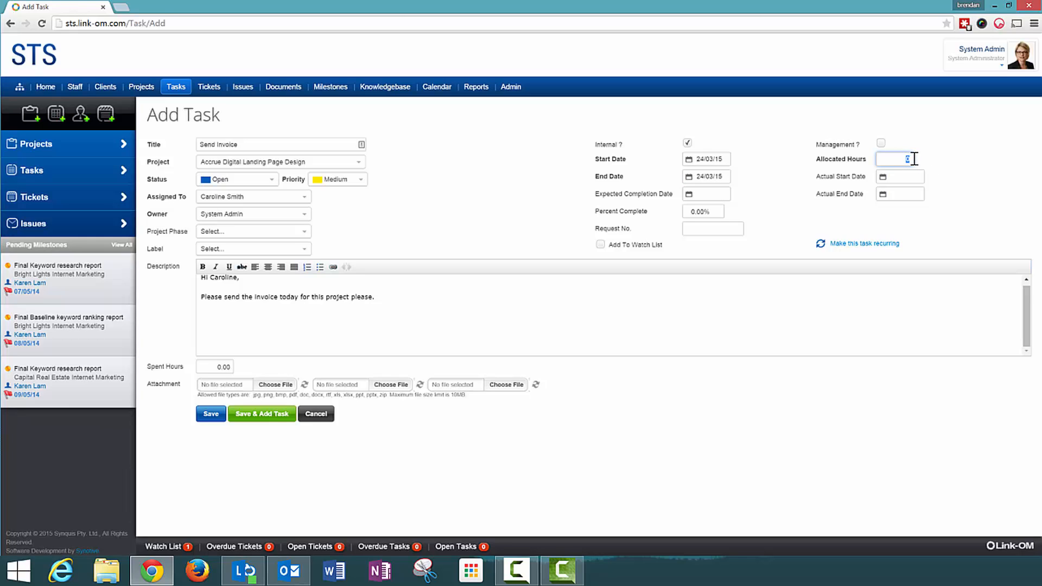
text(50)
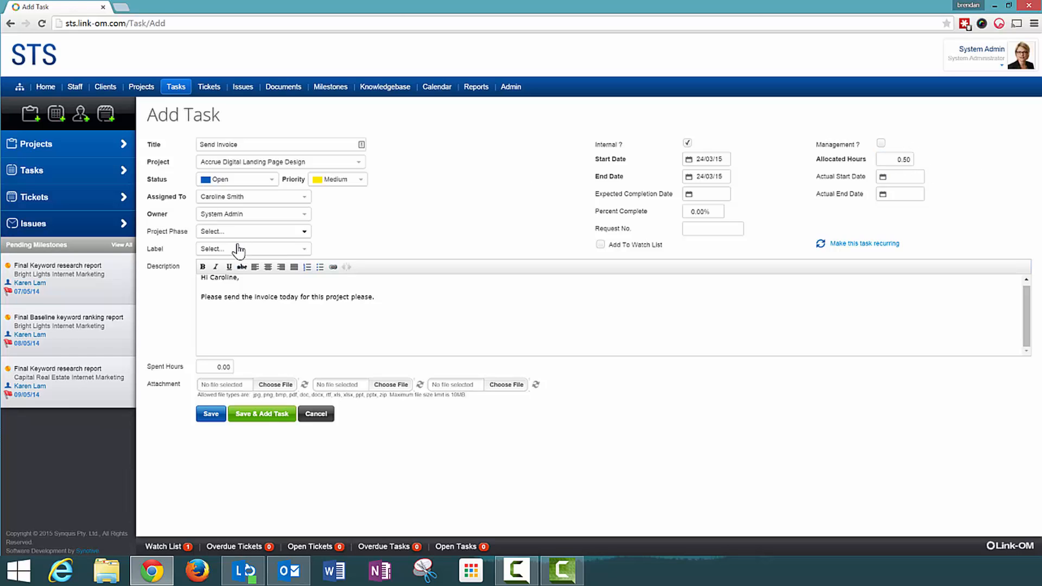
mouse_move(631, 204)
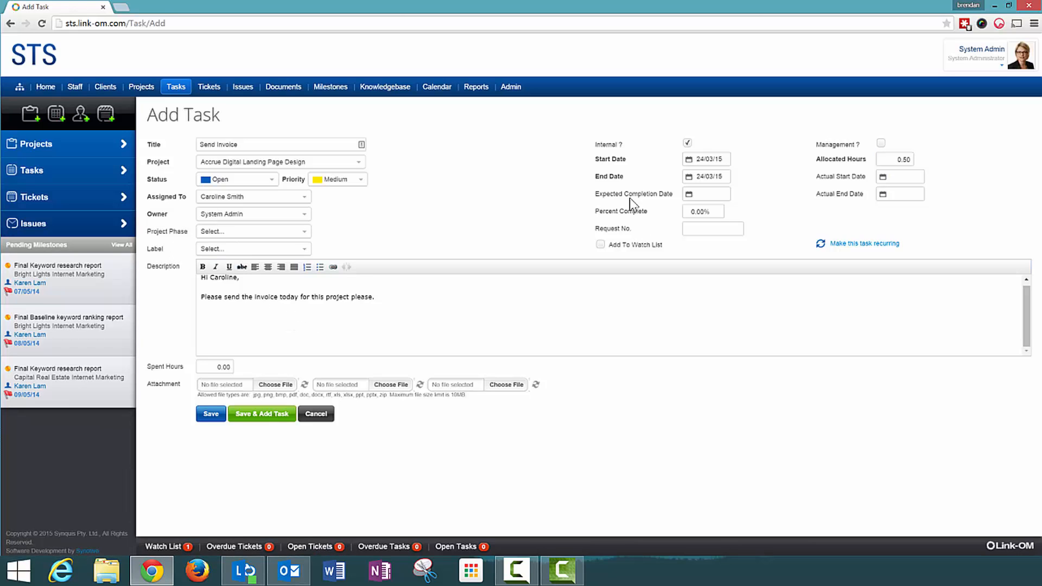
mouse_move(864, 176)
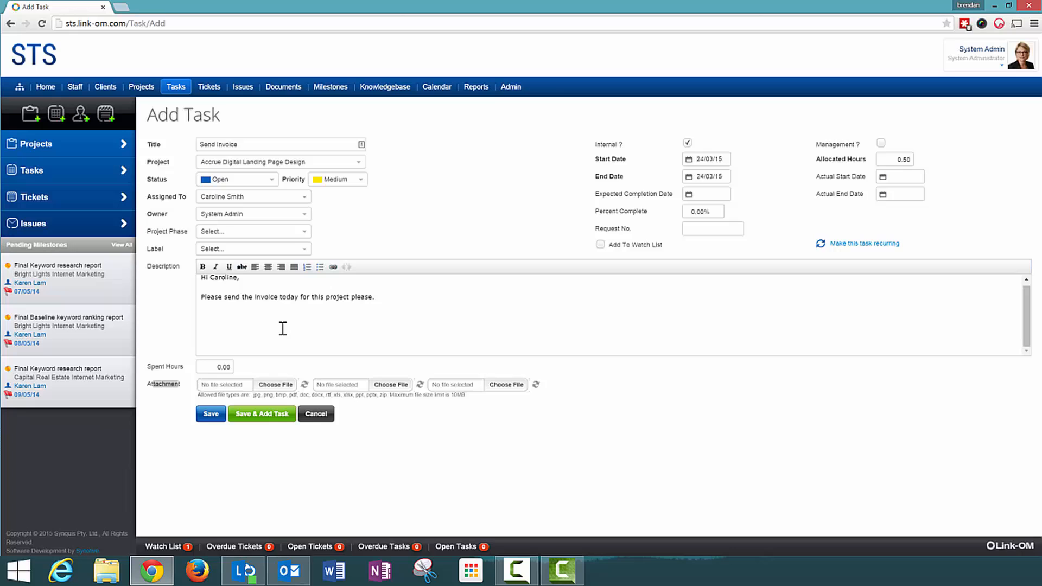
mouse_move(602, 398)
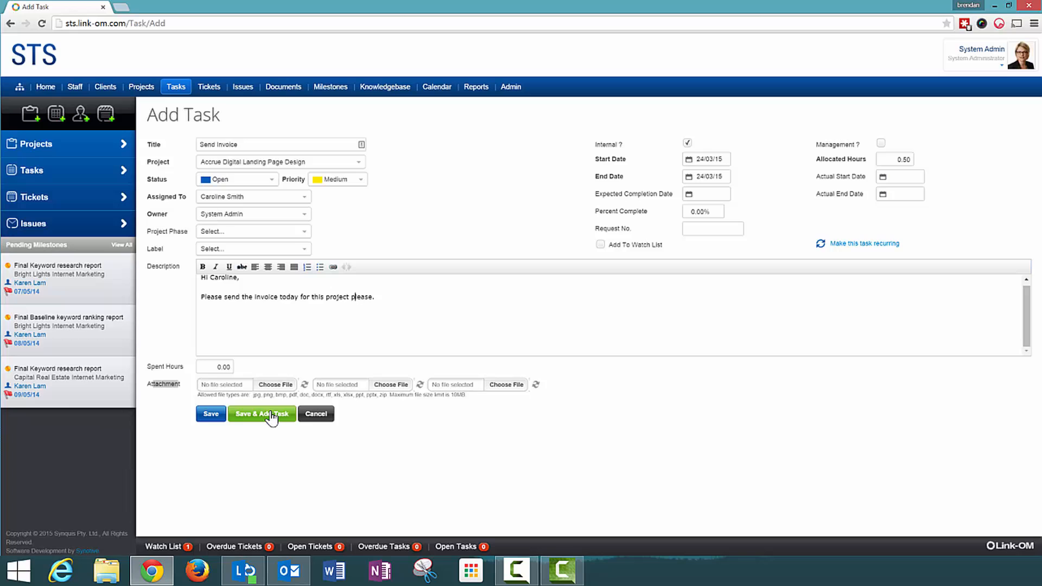
mouse_move(288, 408)
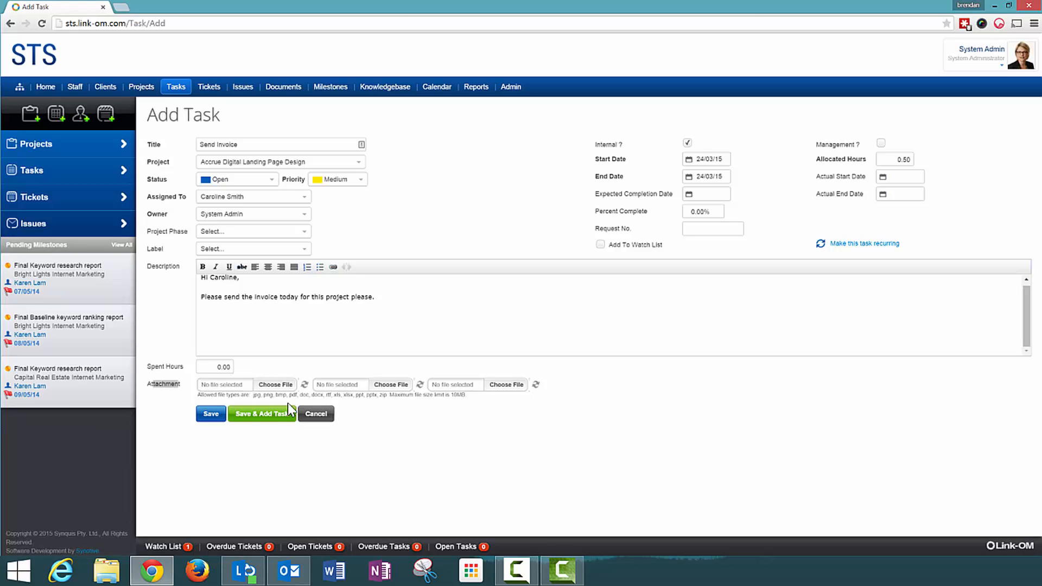
mouse_move(331, 429)
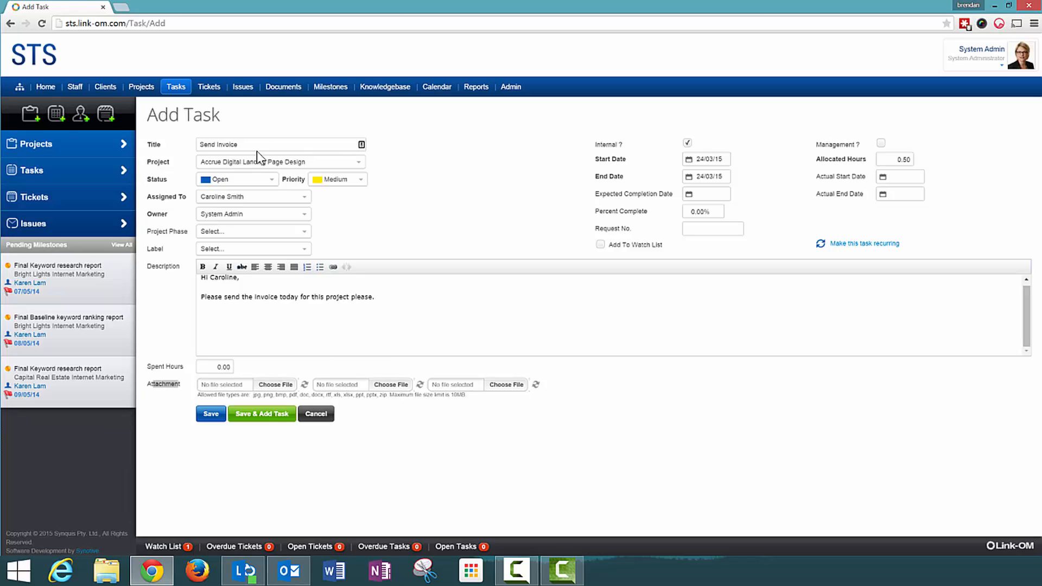
mouse_move(916, 182)
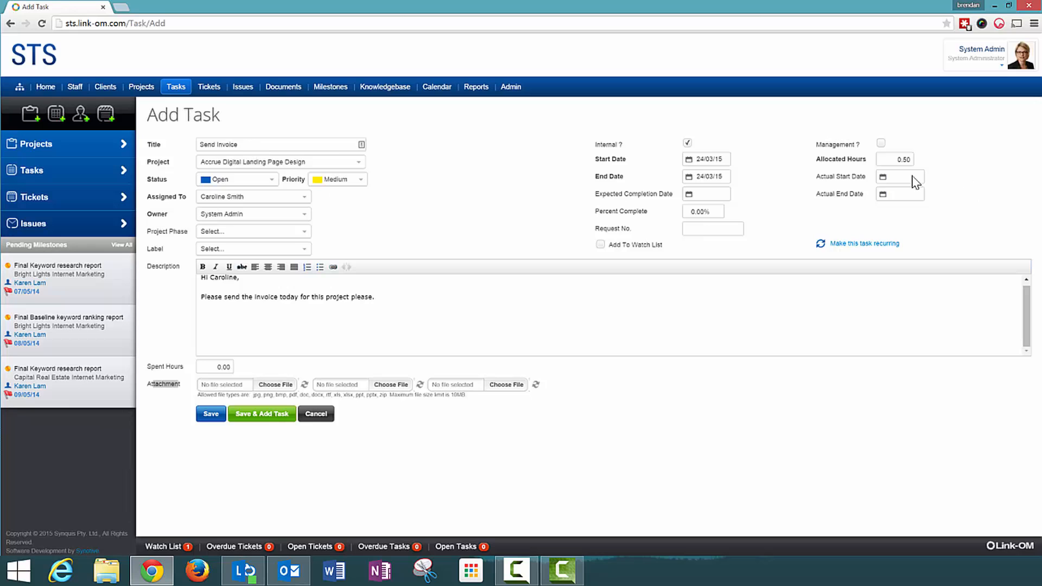
click(863, 243)
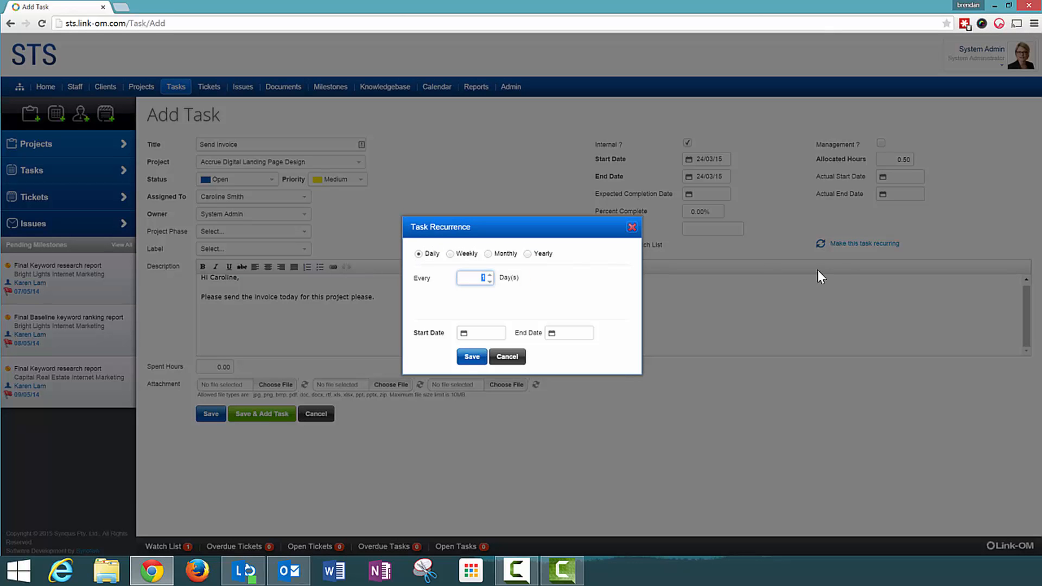
mouse_move(454, 264)
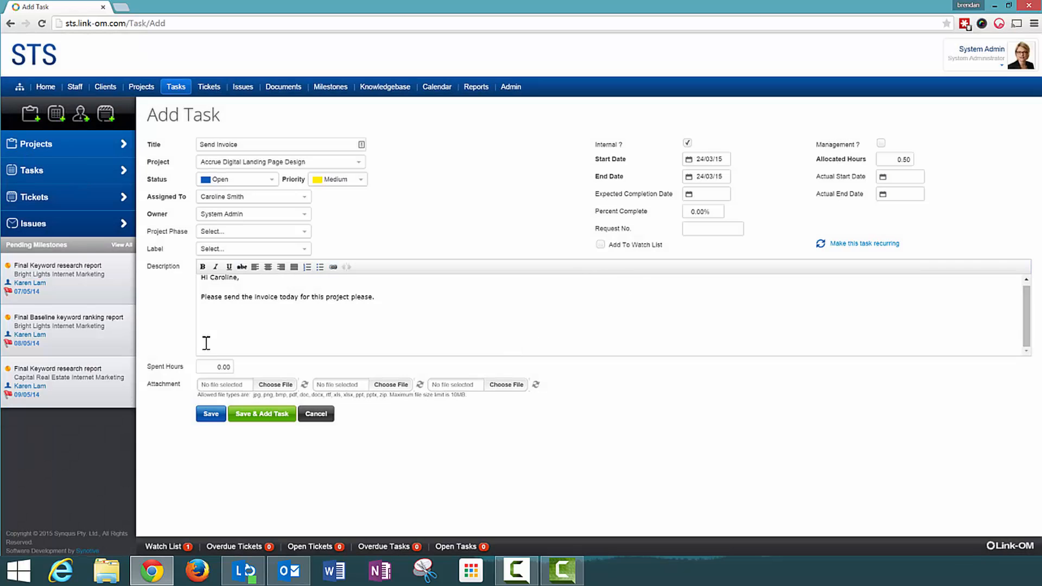
click(211, 414)
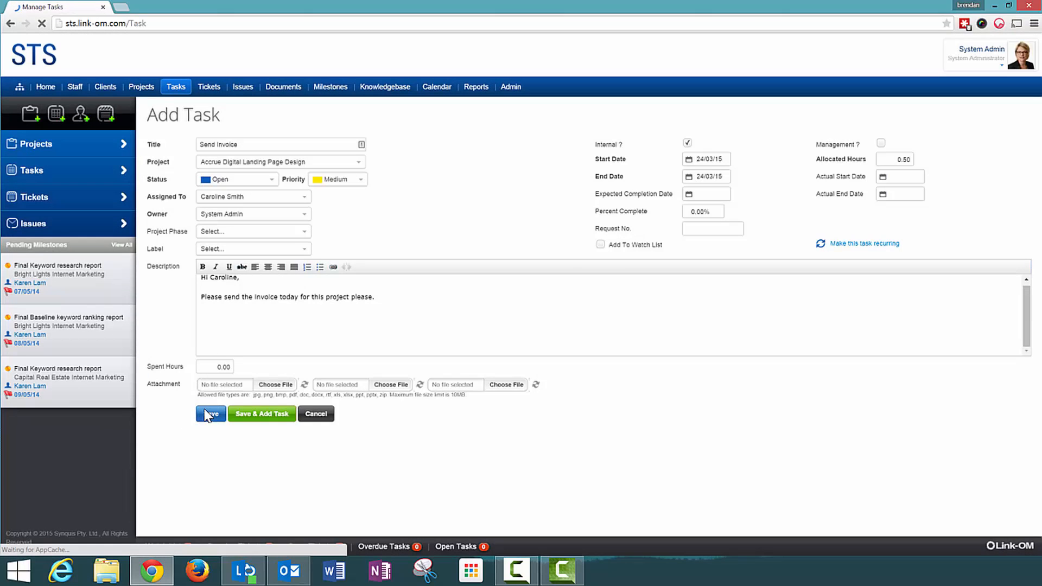
click(211, 414)
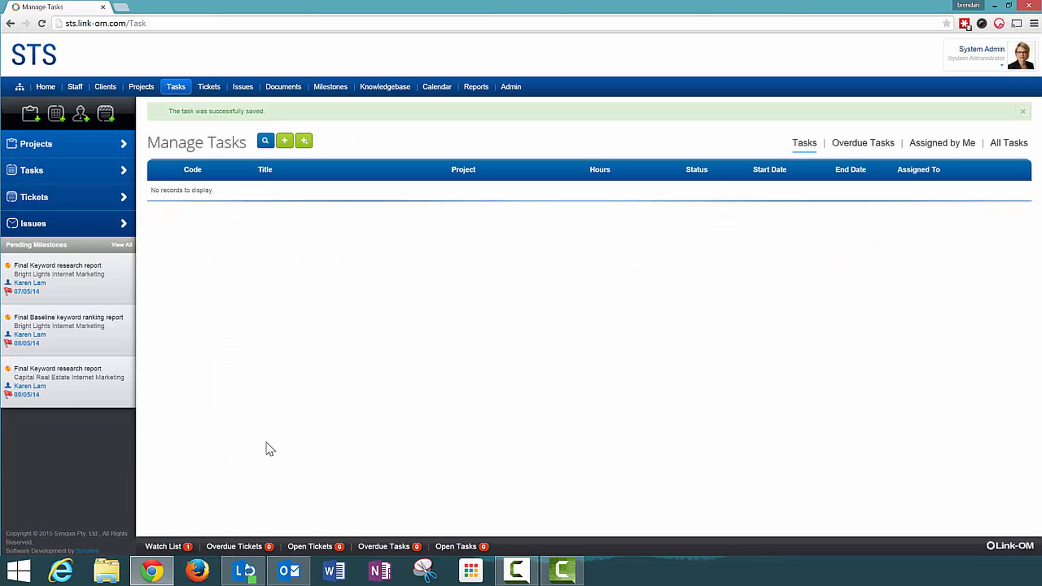
click(942, 144)
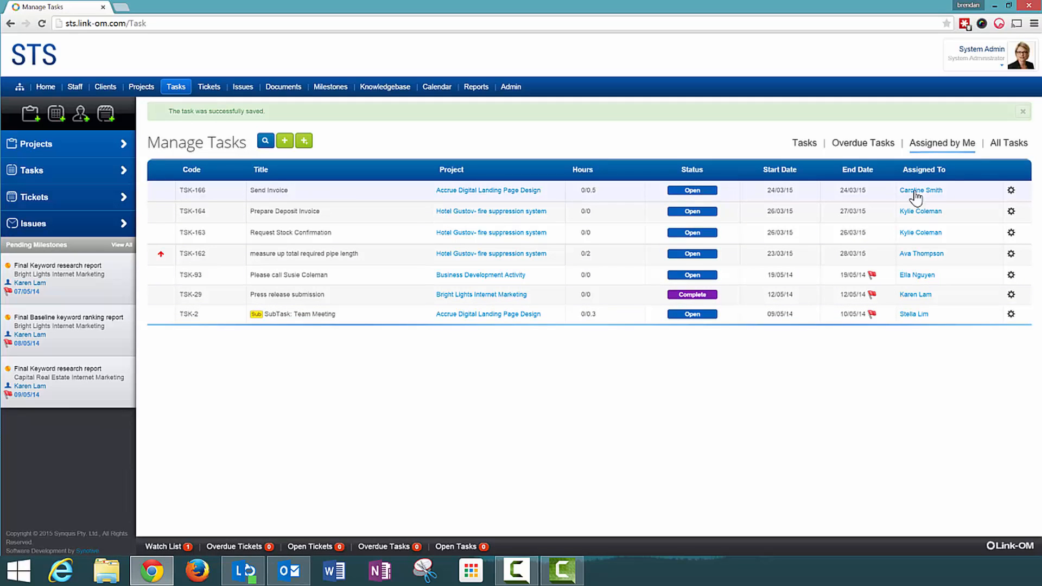
mouse_move(962, 200)
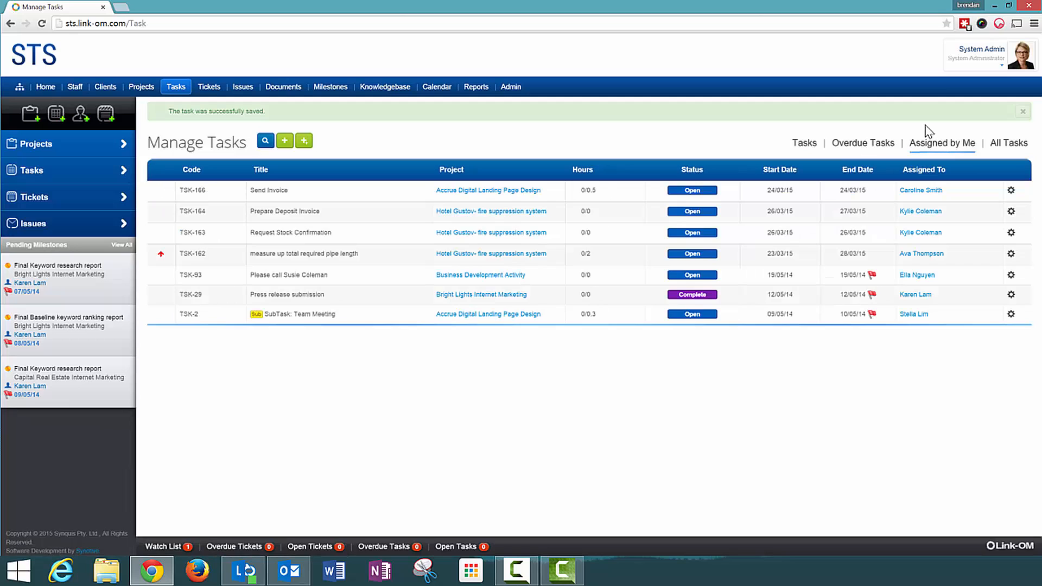
mouse_move(786, 144)
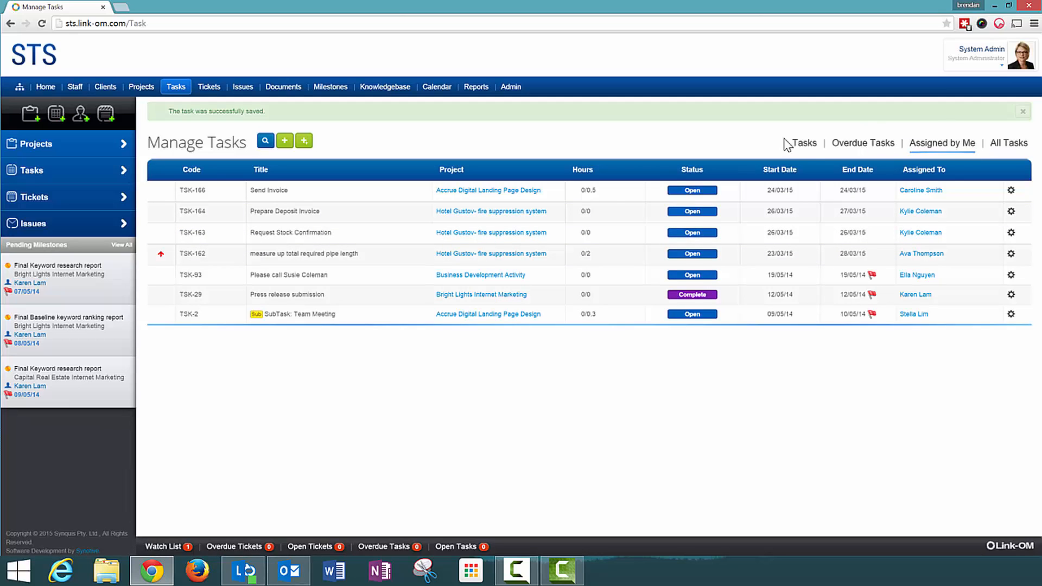
mouse_move(868, 196)
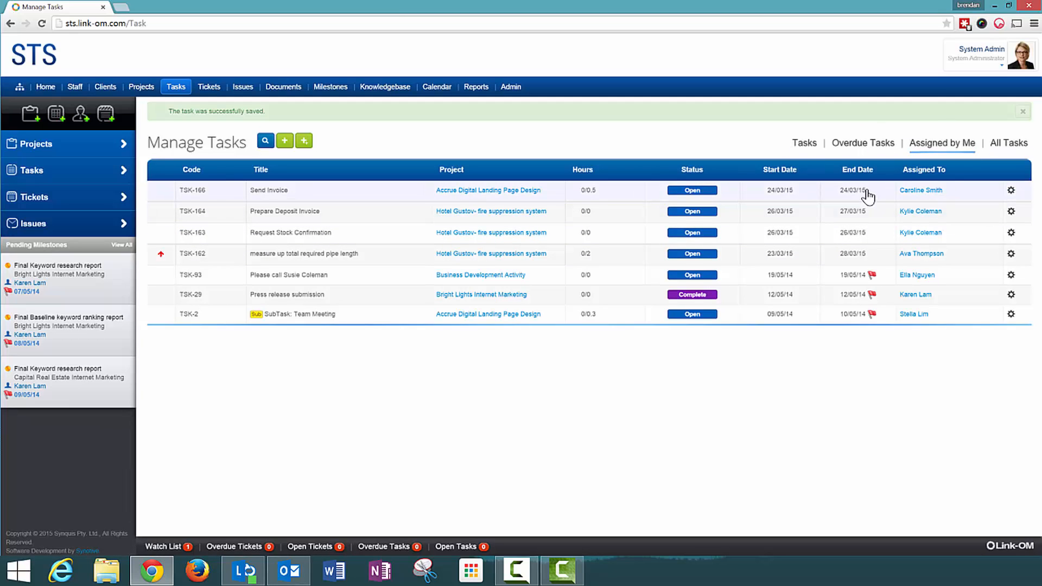
mouse_move(870, 200)
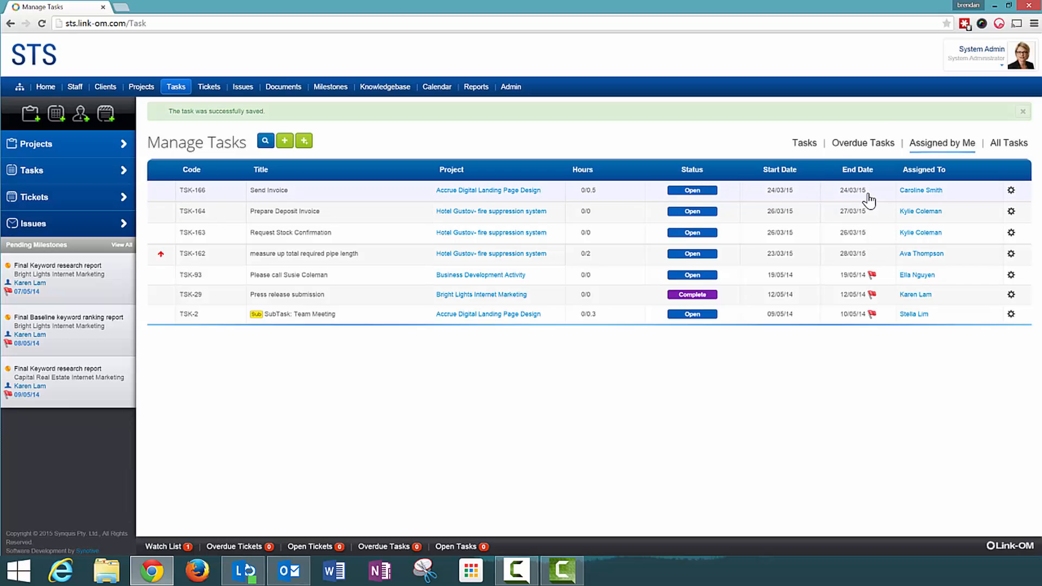